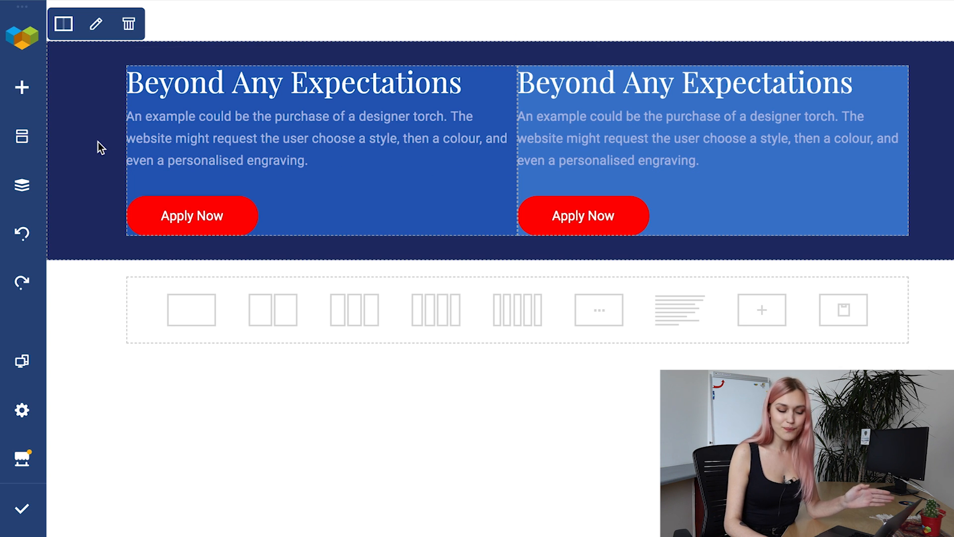
mouse_move(85, 168)
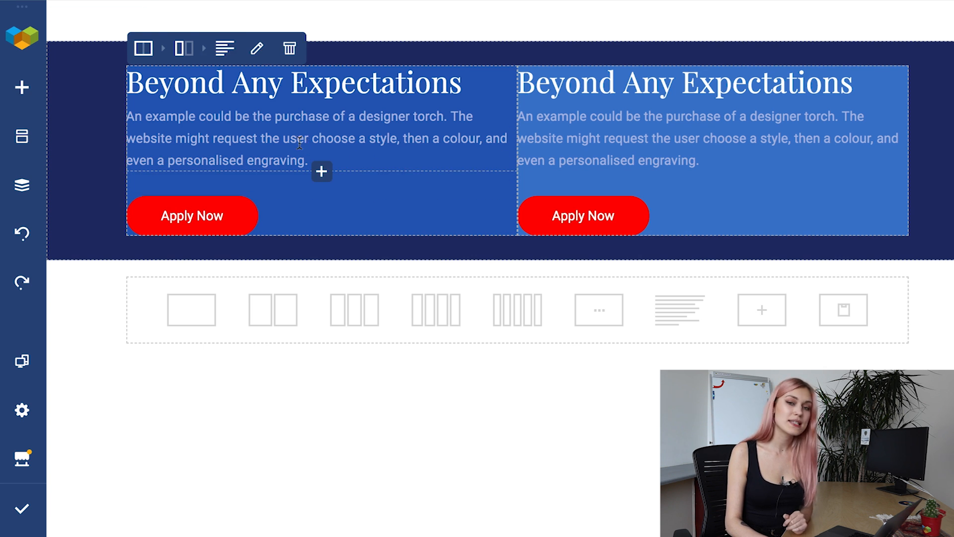
Step: Enter 20 in the first column's Design Options padding for 20px on every side
click(184, 49)
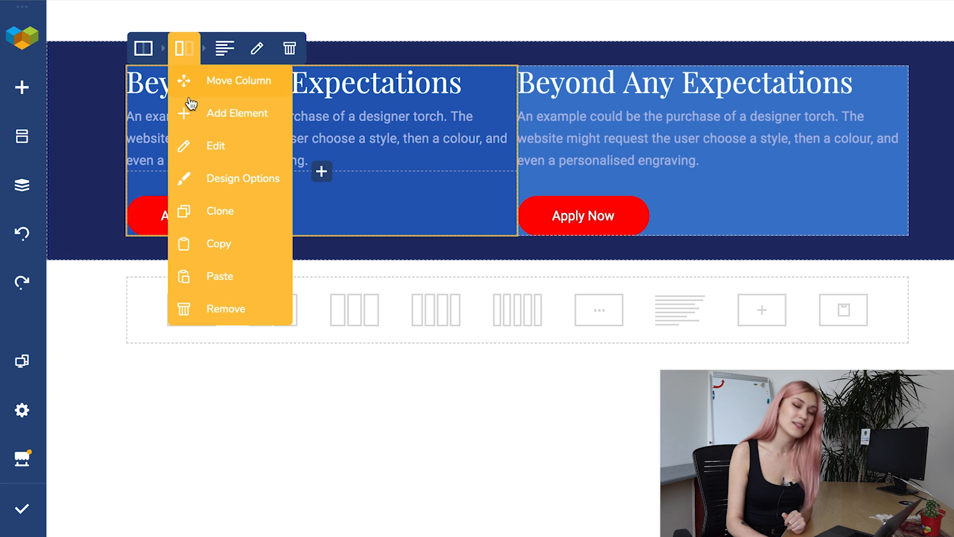
click(243, 179)
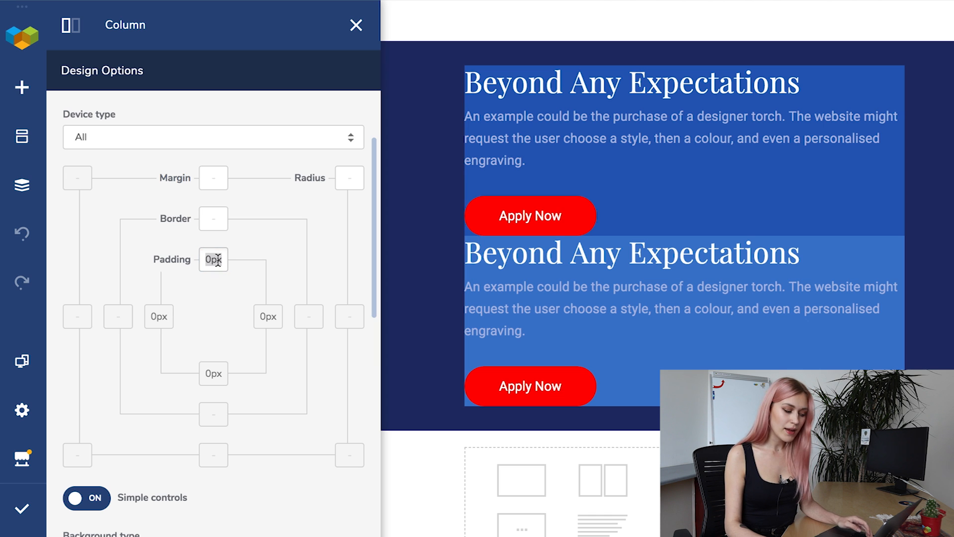
text(20)
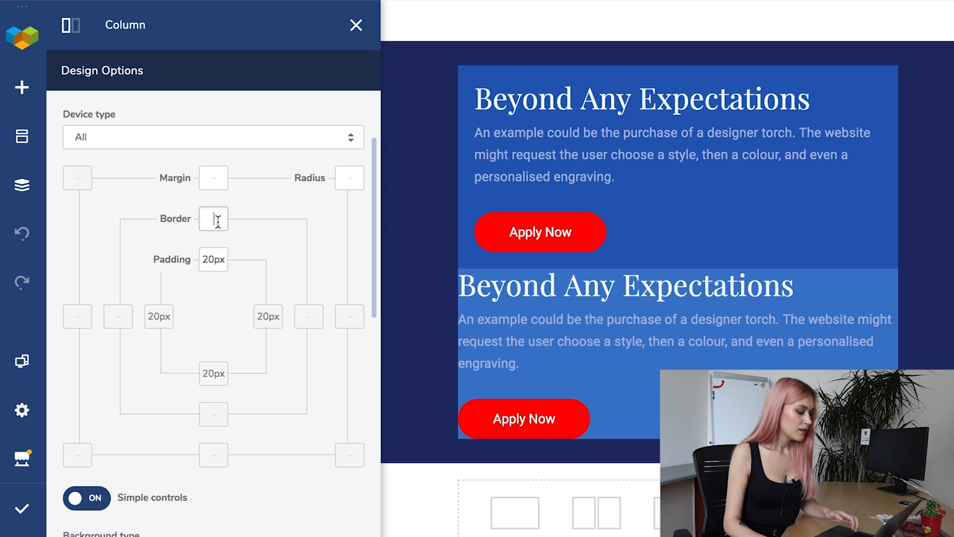
Step: Give the first column a 2px border and re-enter 20 for its padding
text(2)
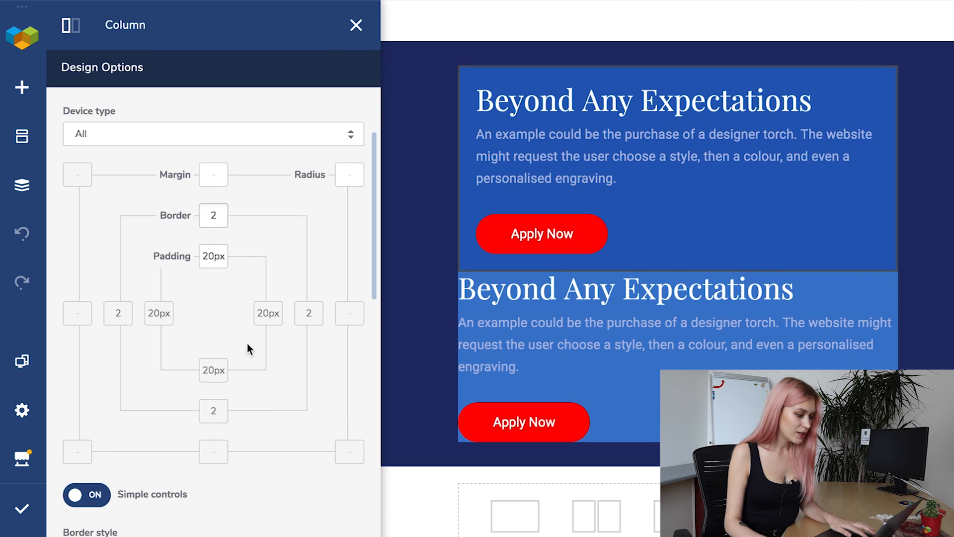
scroll(down, 3)
text(0)
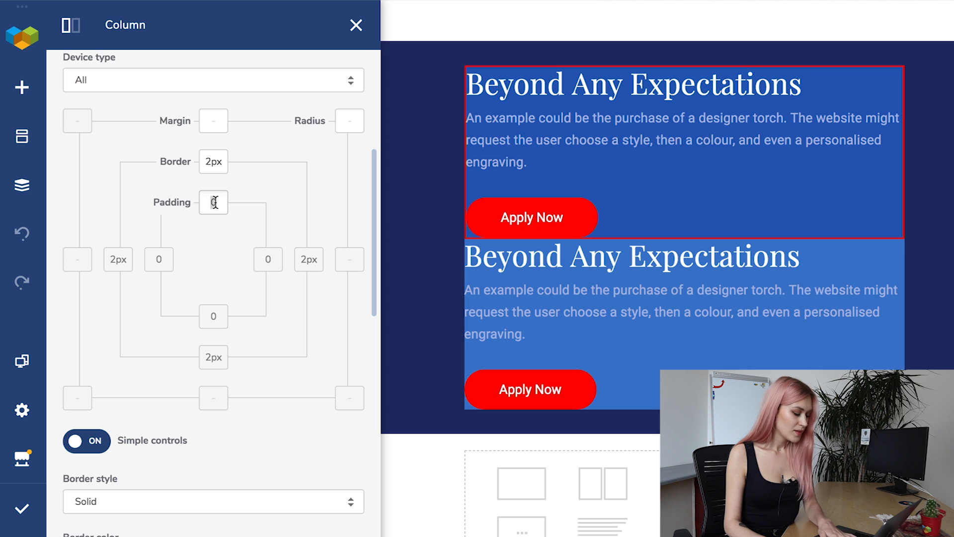
text(20)
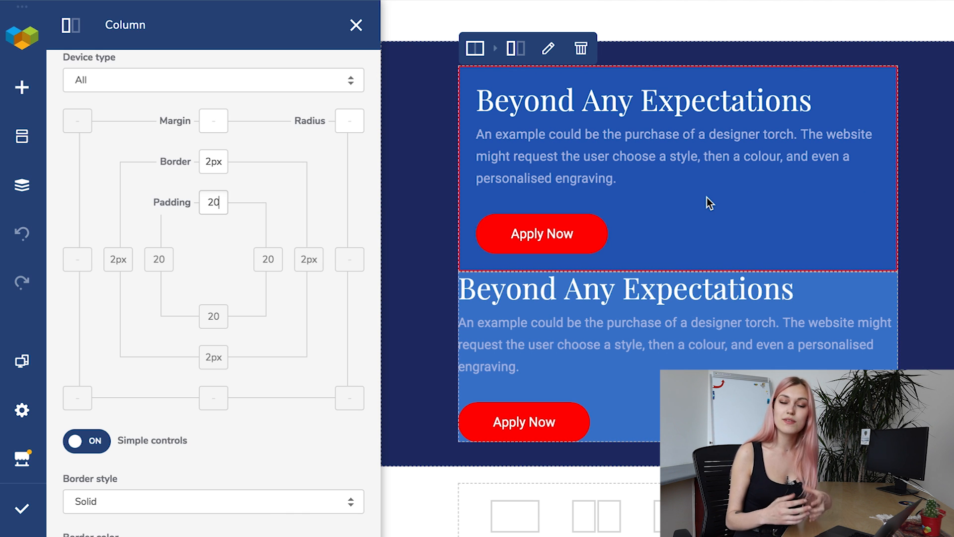
mouse_move(477, 209)
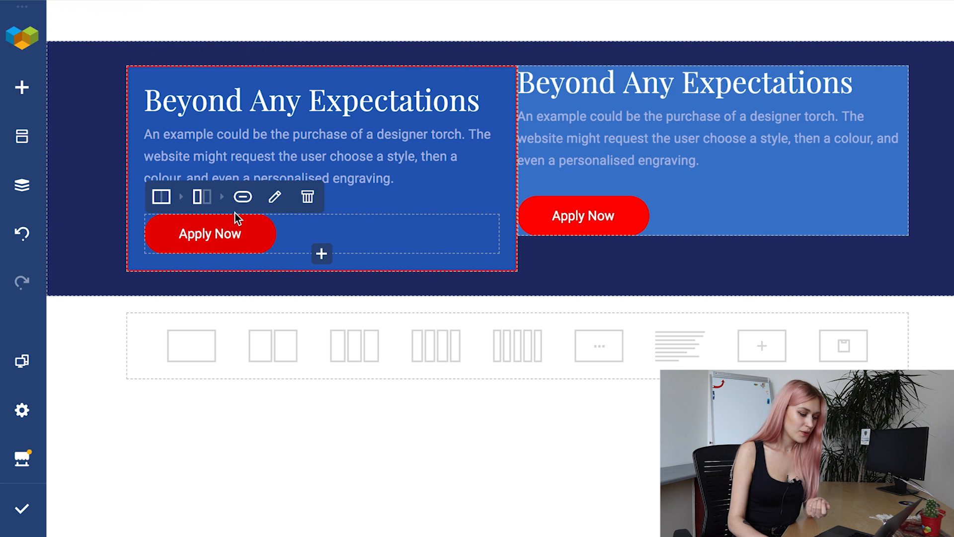
Step: Reset the Apply Now button's padding to 0 and default top/bottom, with 60px left and right
click(274, 197)
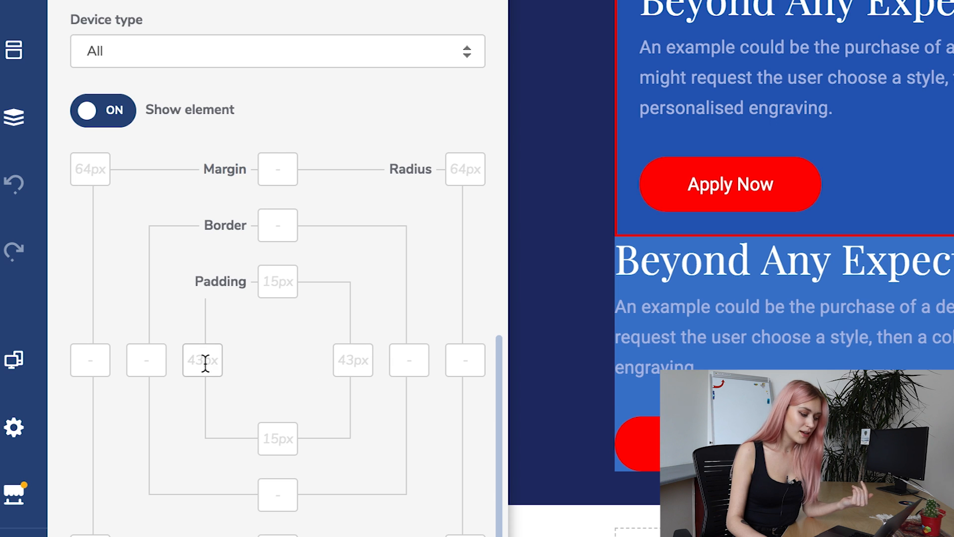
mouse_move(264, 330)
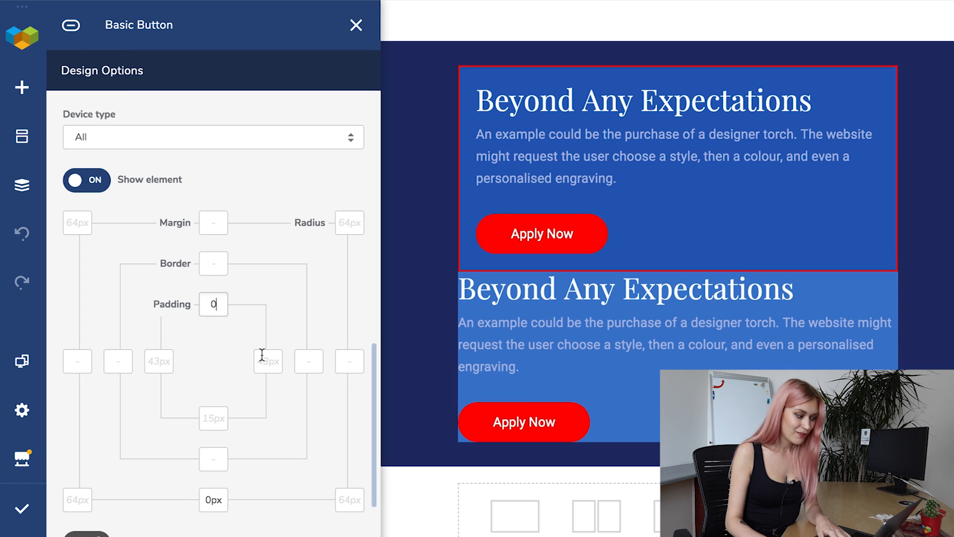
text(0)
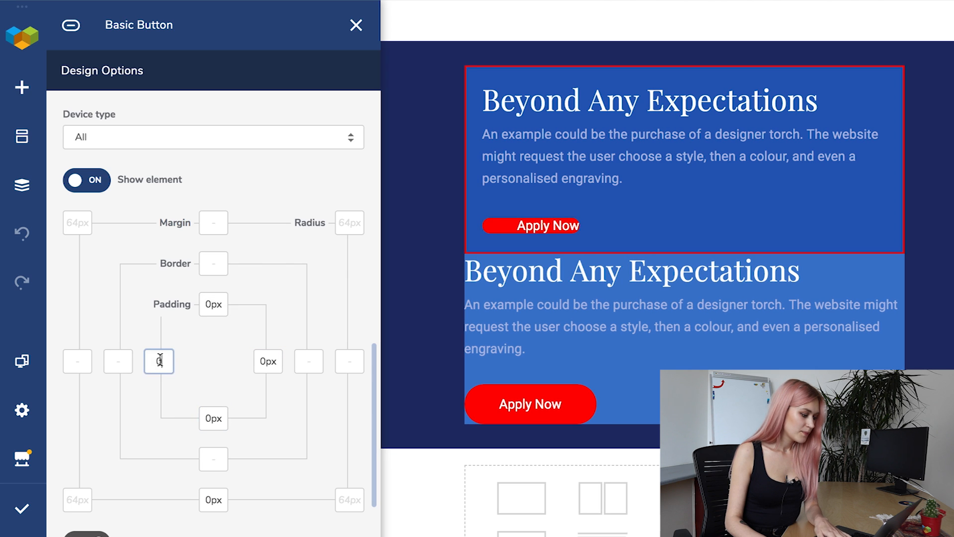
text(0)
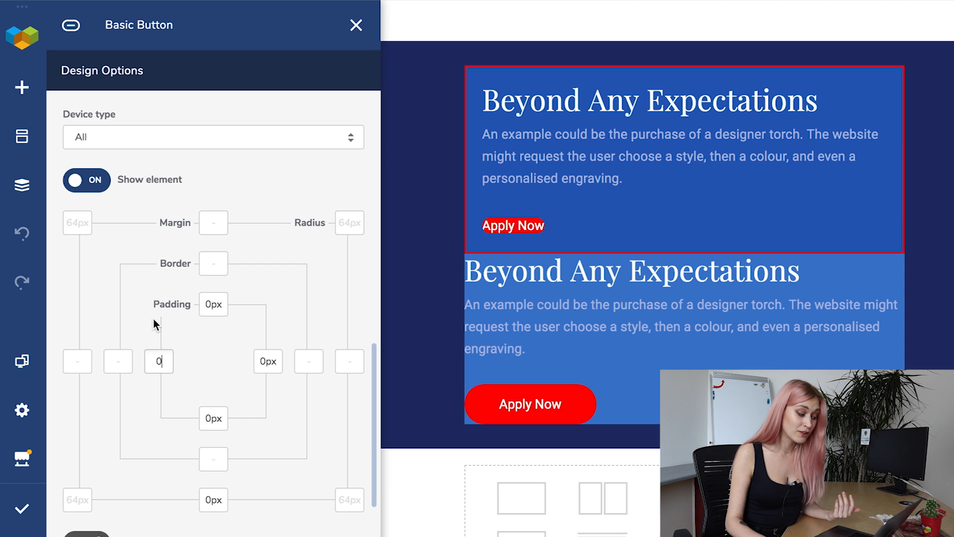
click(214, 304)
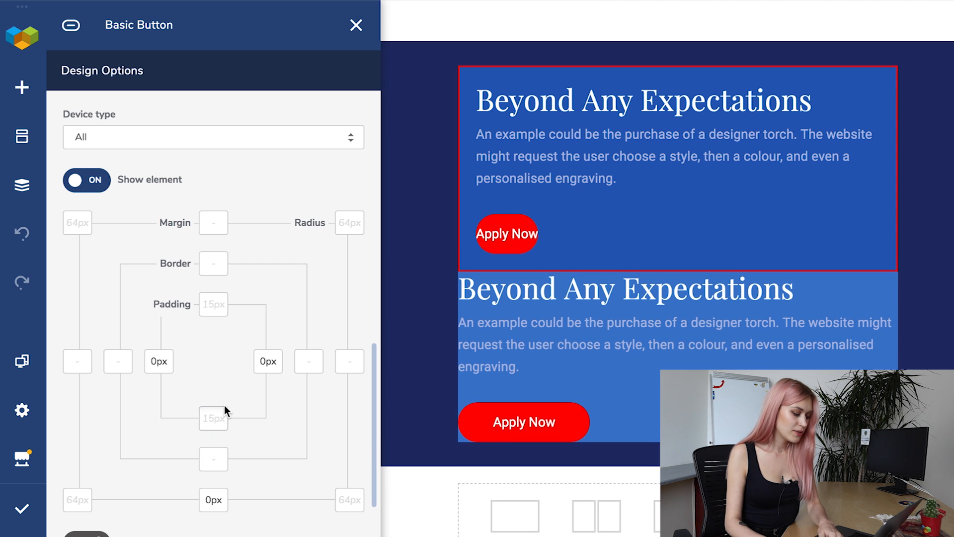
click(268, 361)
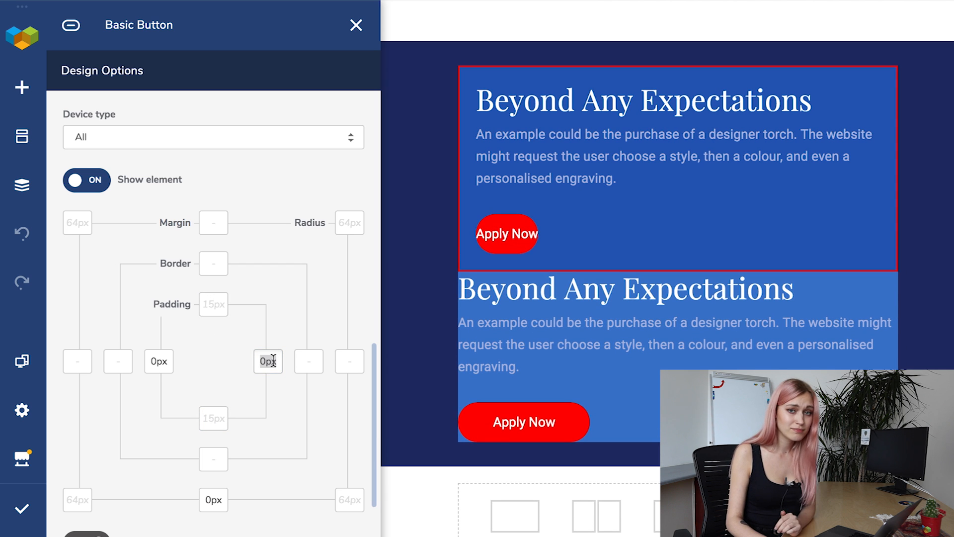
text(60)
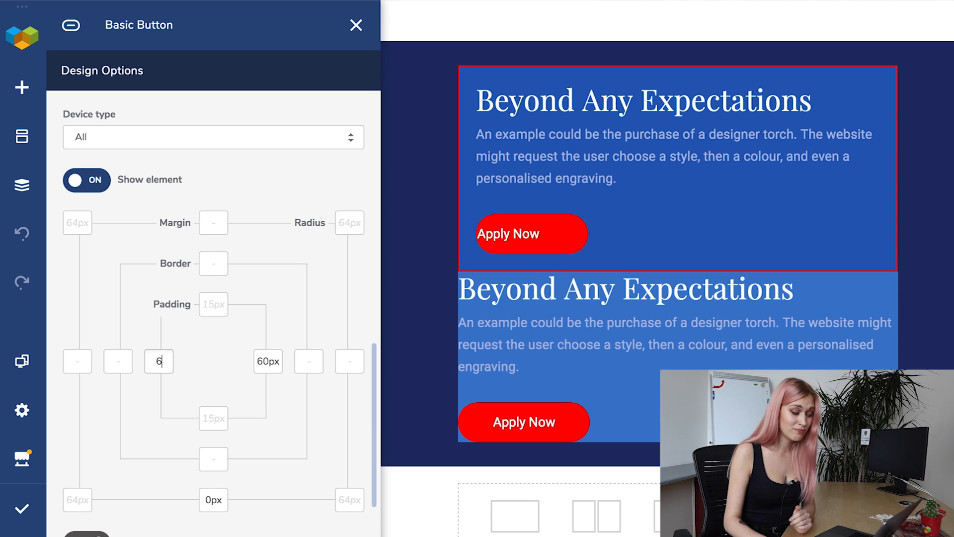
text(0)
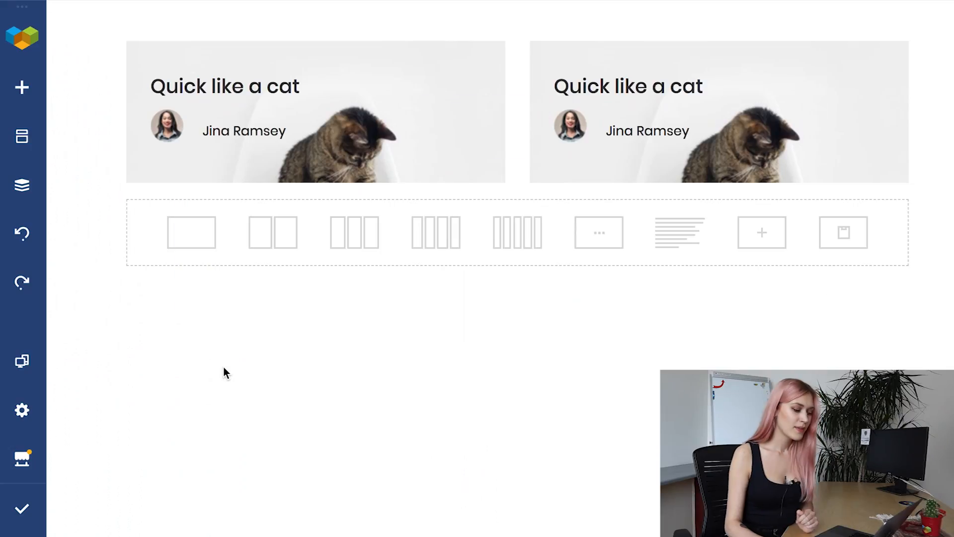
click(315, 113)
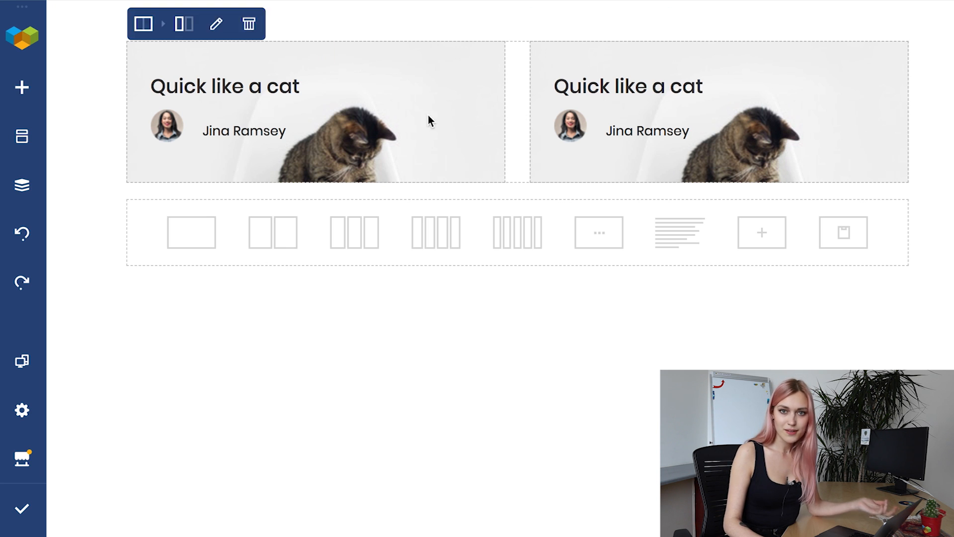
click(183, 24)
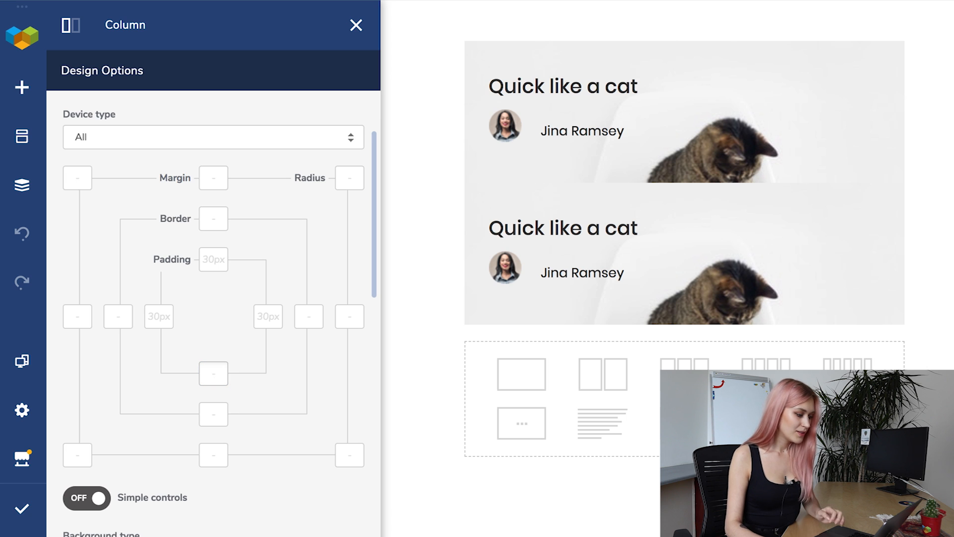
click(356, 25)
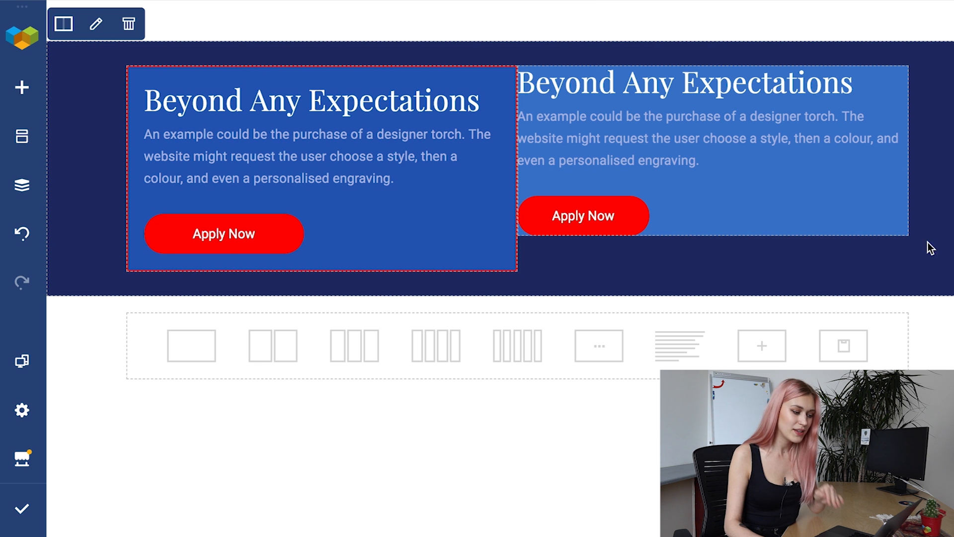
Step: Change the second Beyond Any Expectations column's Design Options margins from 20px to 0
click(575, 49)
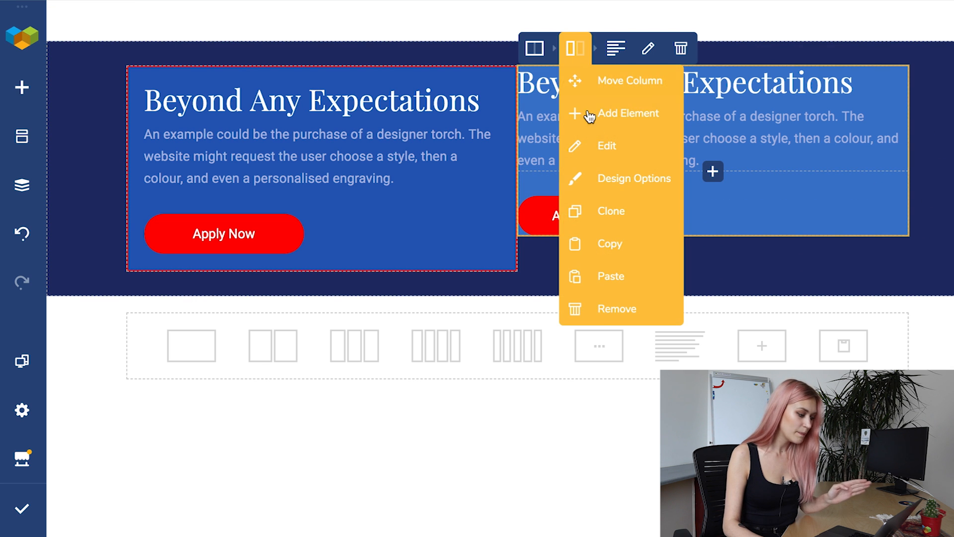
click(634, 179)
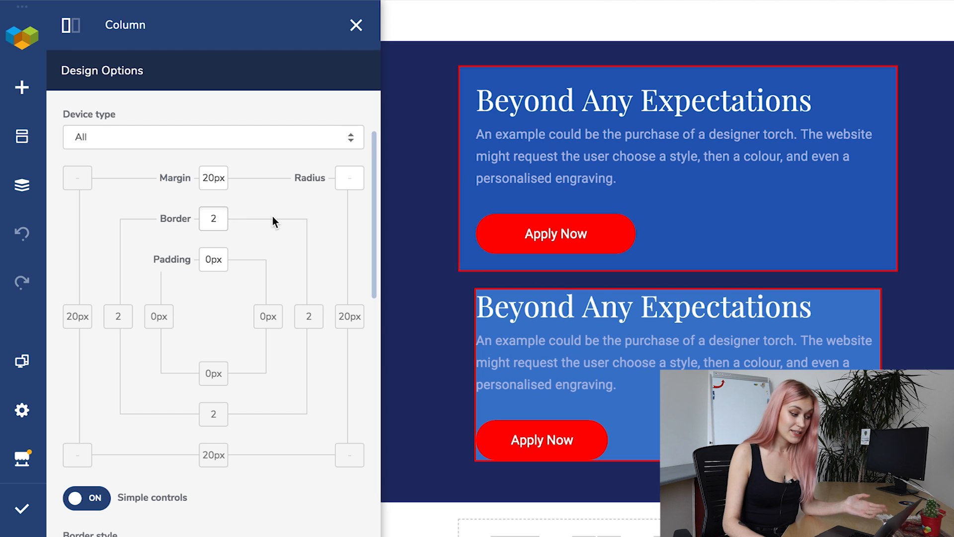
click(214, 178)
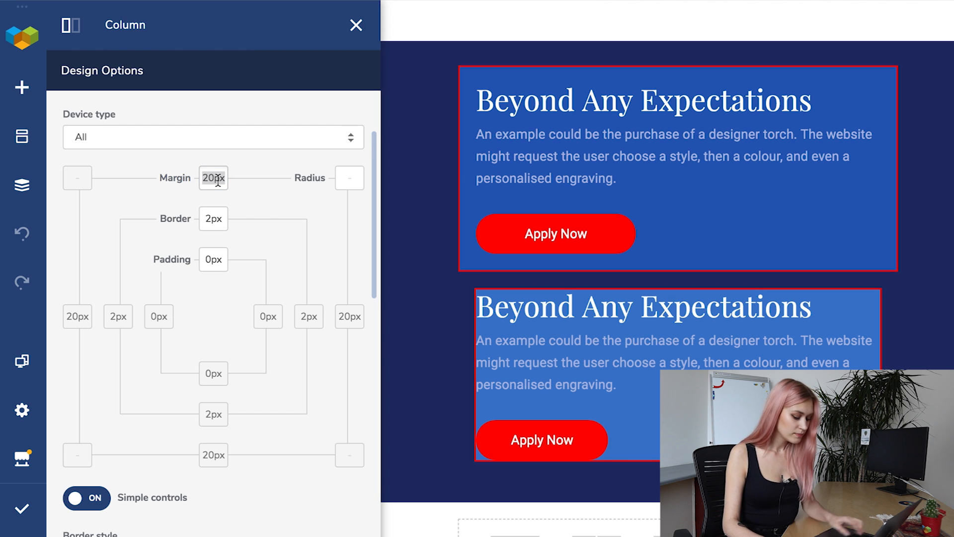
text(0)
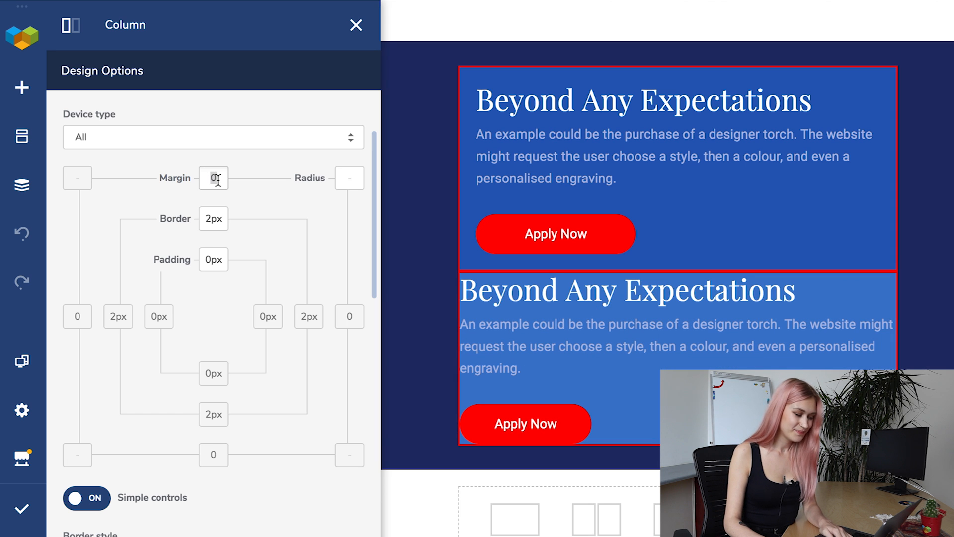
text(20)
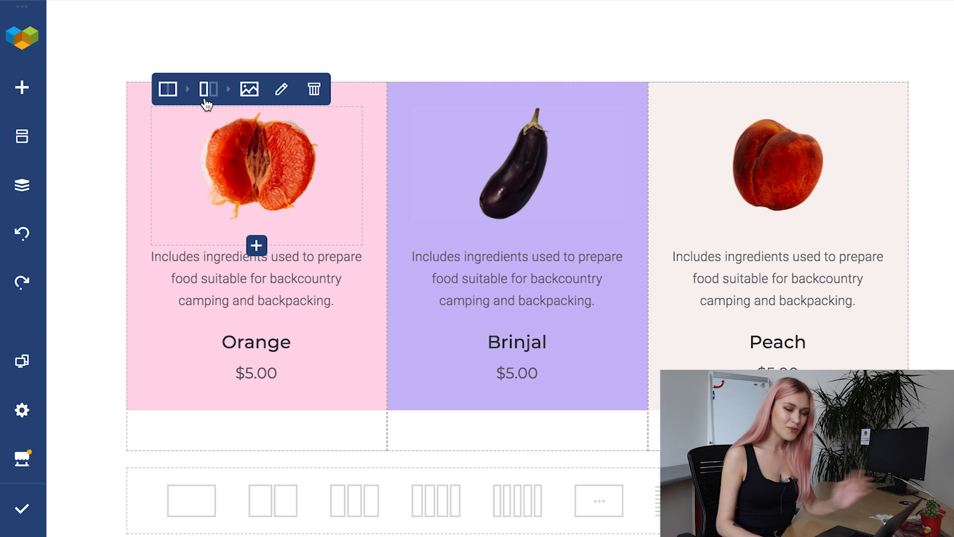
Step: Set a 30px right margin on the Orange column, then go to the blog page
click(210, 89)
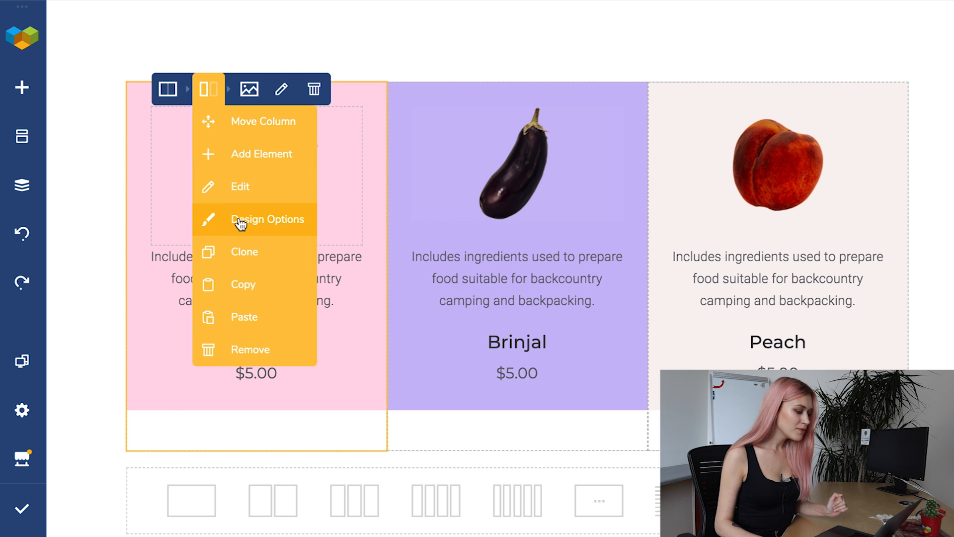
click(268, 219)
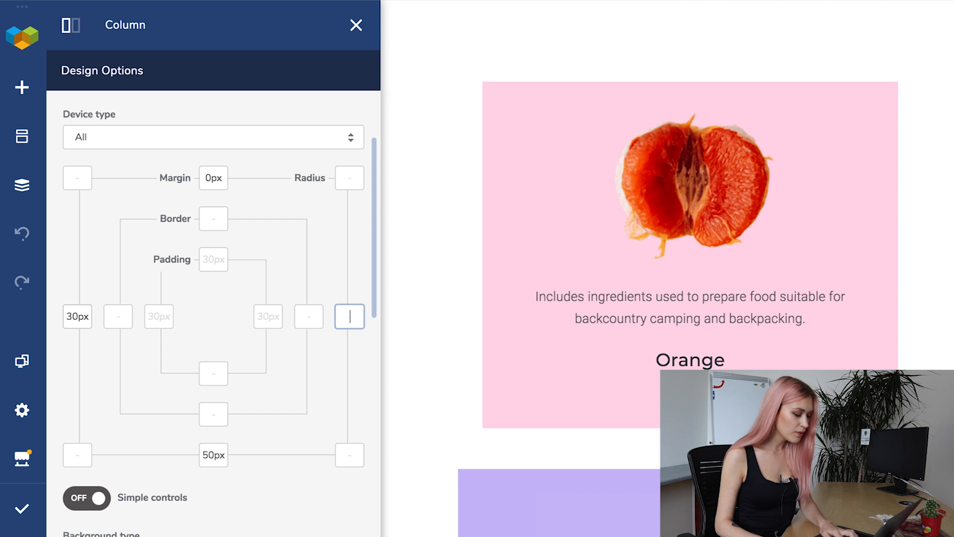
text(30)
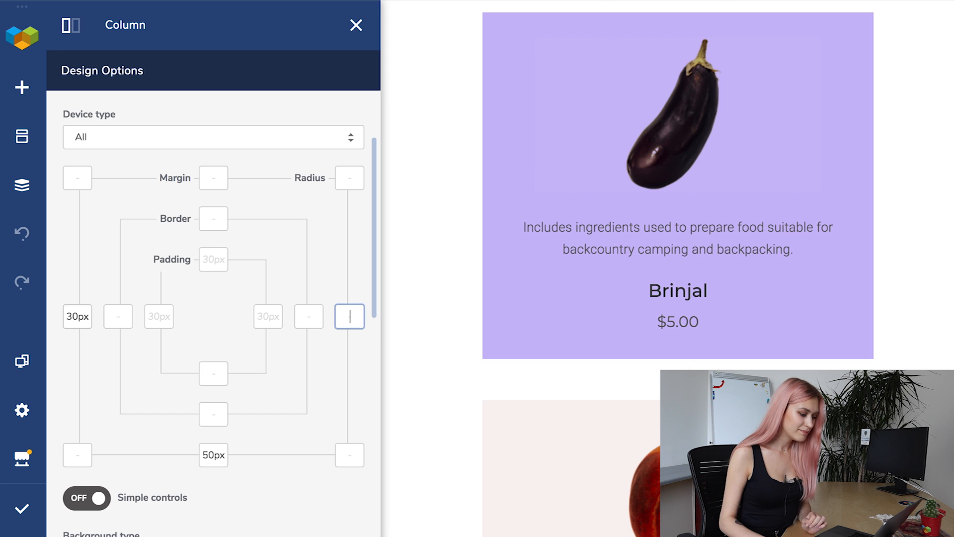
click(356, 25)
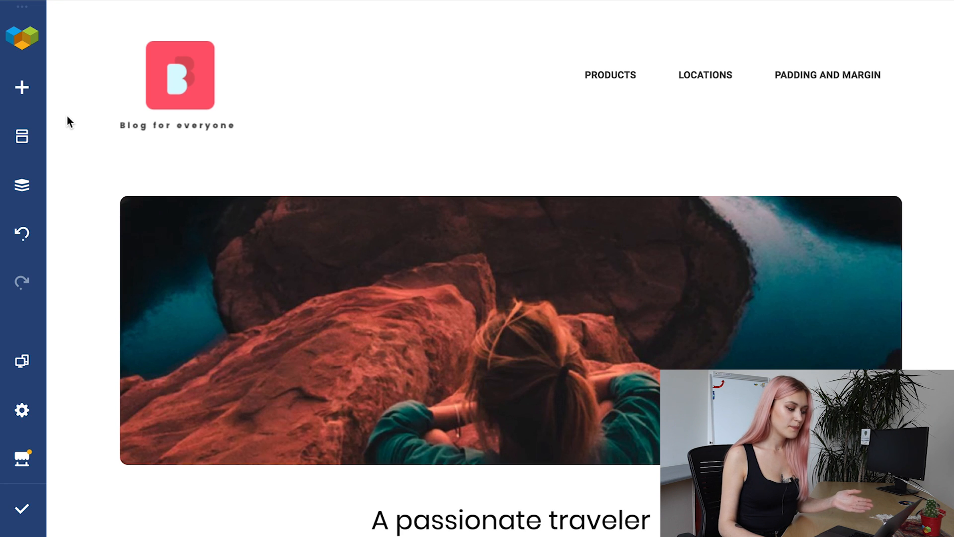
Step: Enter -70 as the blog content row's top margin in its Design Options
scroll(down, 3)
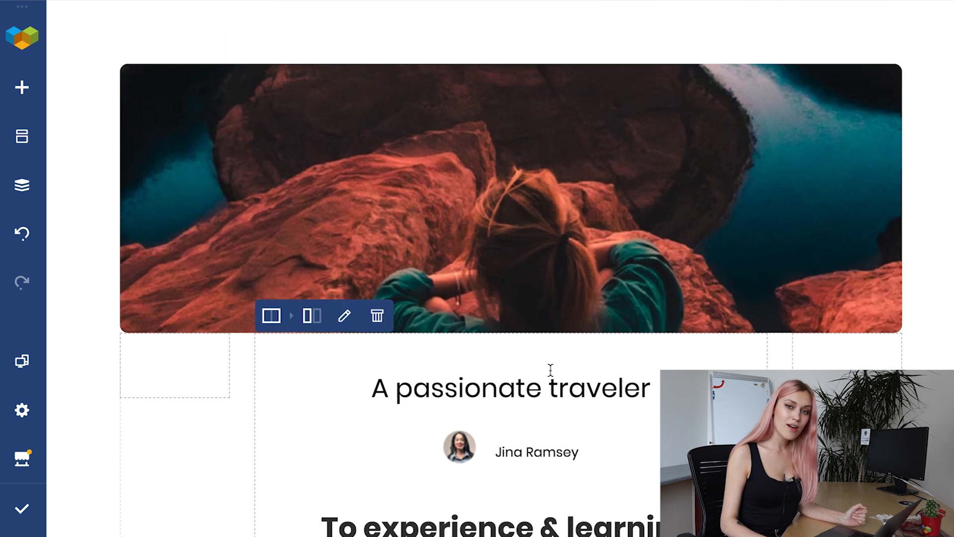
click(510, 388)
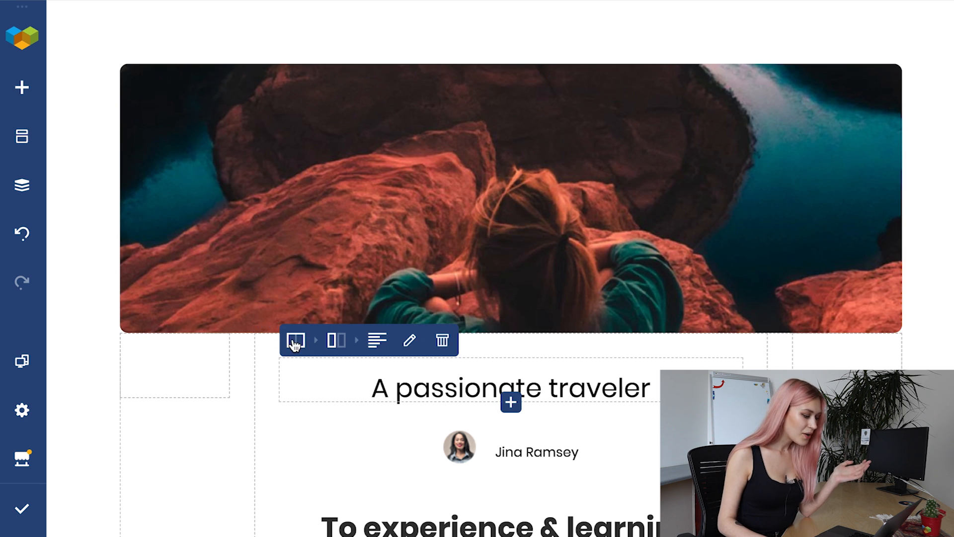
click(296, 340)
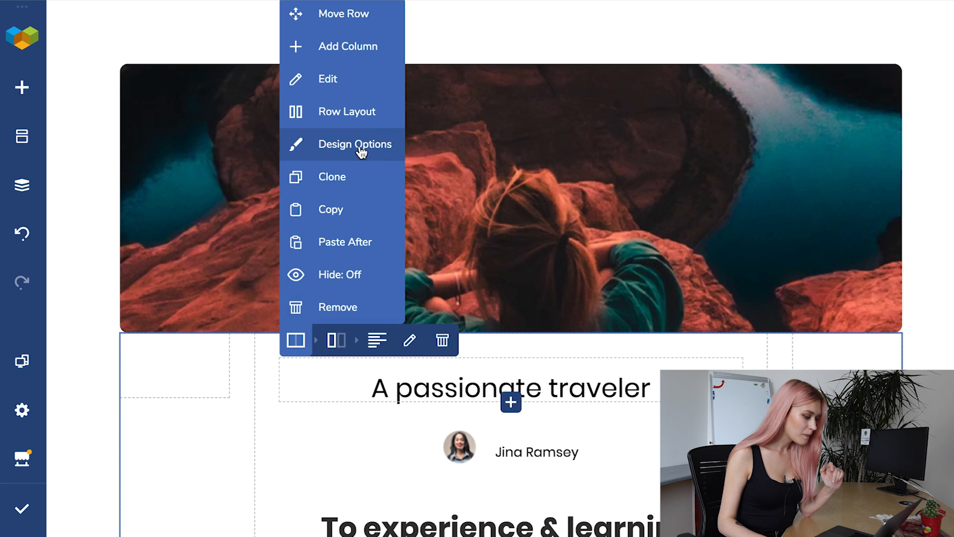
click(355, 144)
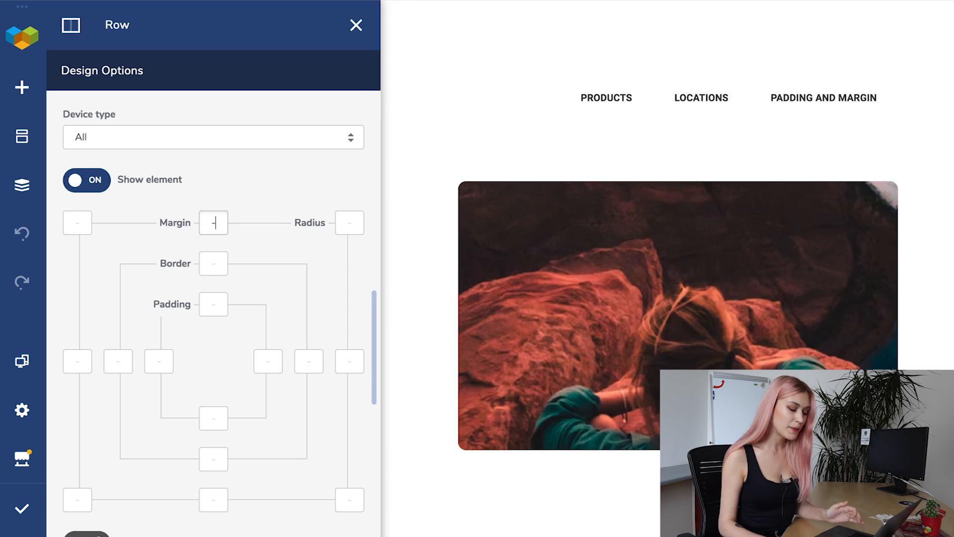
text(-70)
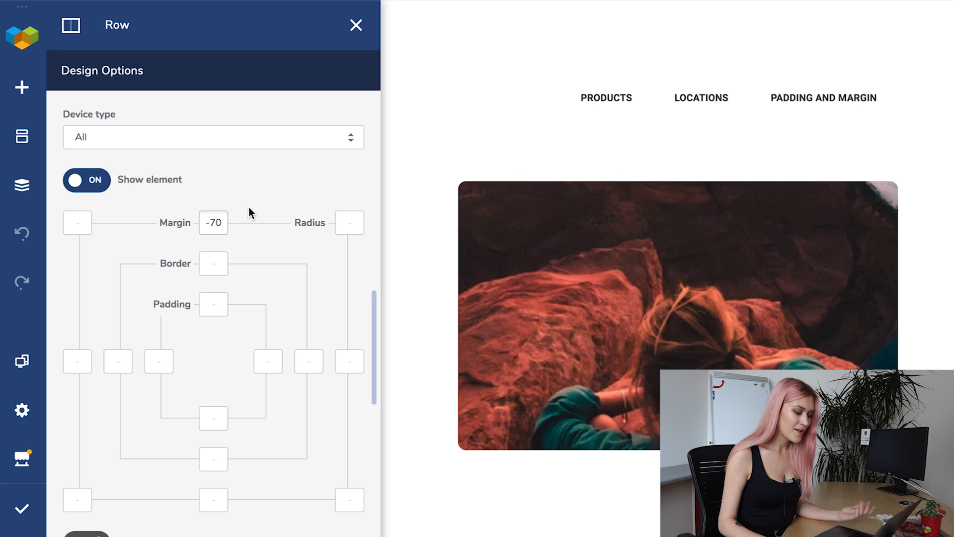